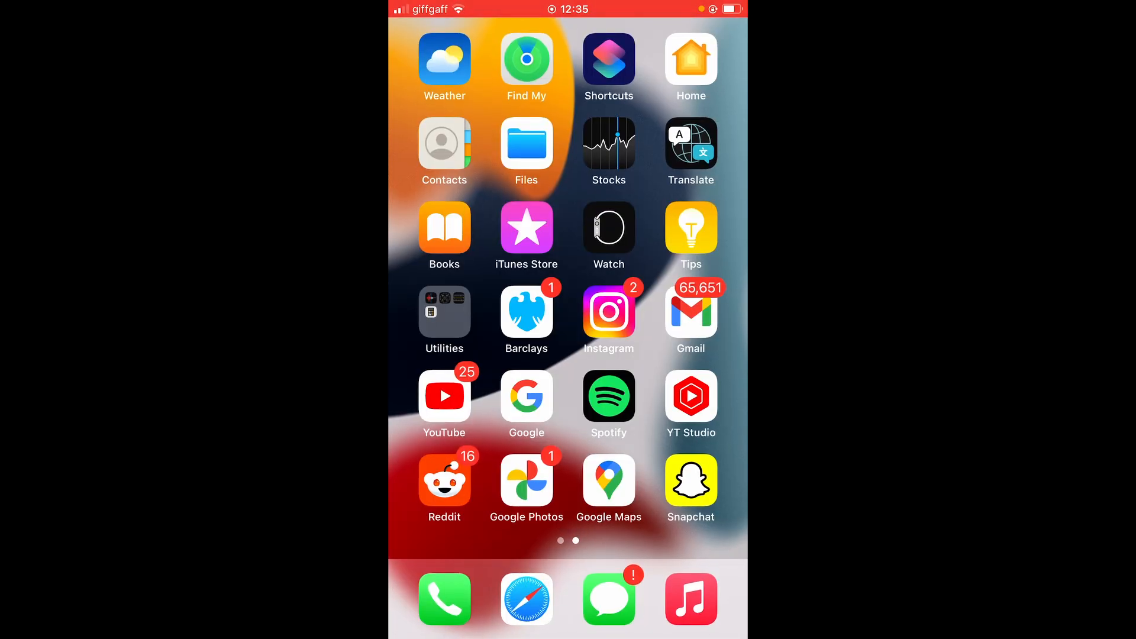
- Swipe to the home screen page holding the App Store
scroll("left", 3)
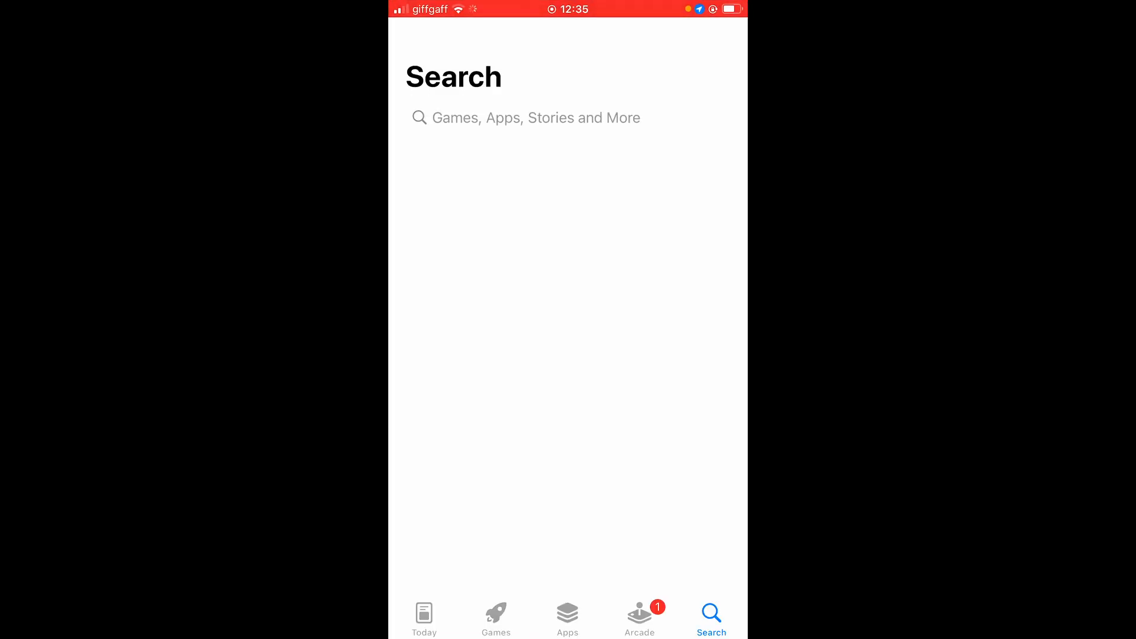
- Search the App Store for 'yt studio' and launch YouTube Studio from the results
type("yt studio")
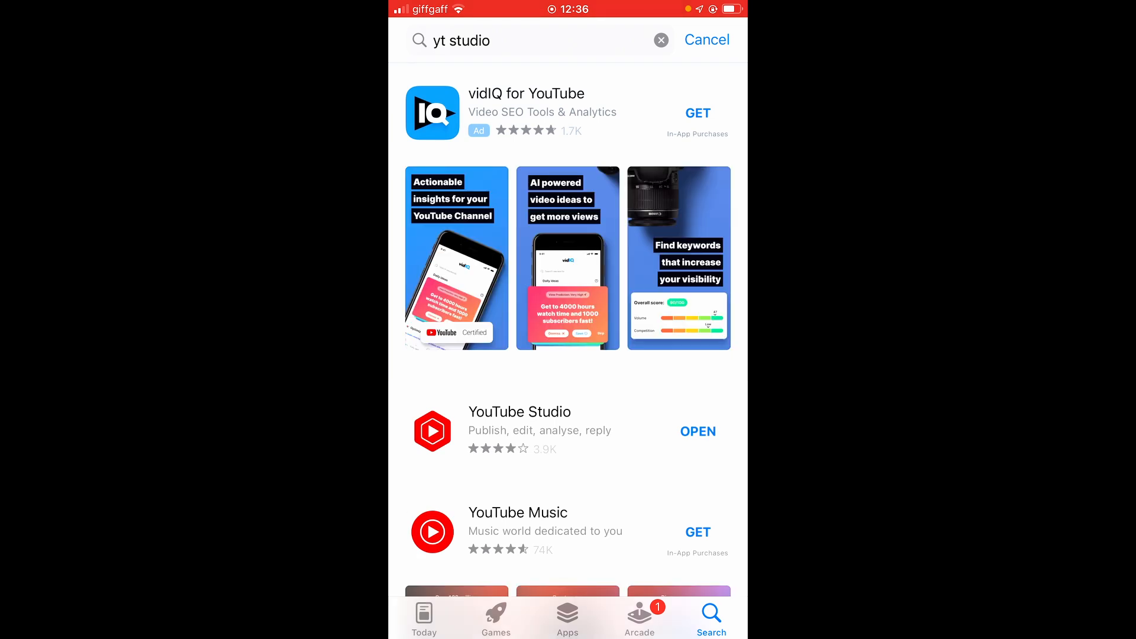
scroll("down", 3)
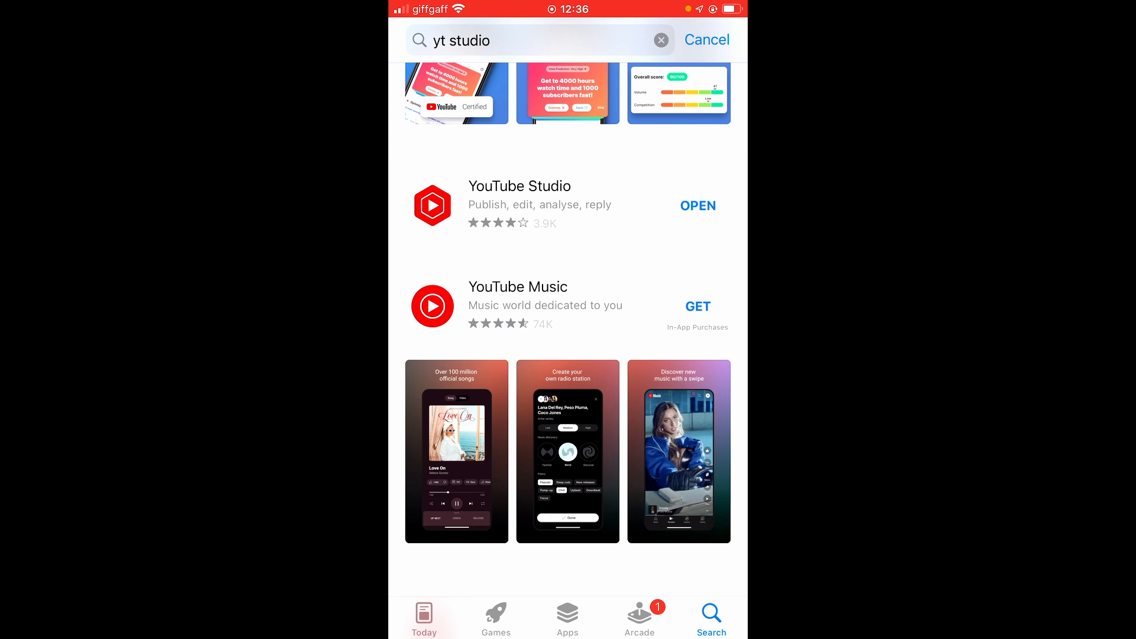
left_click(698, 205)
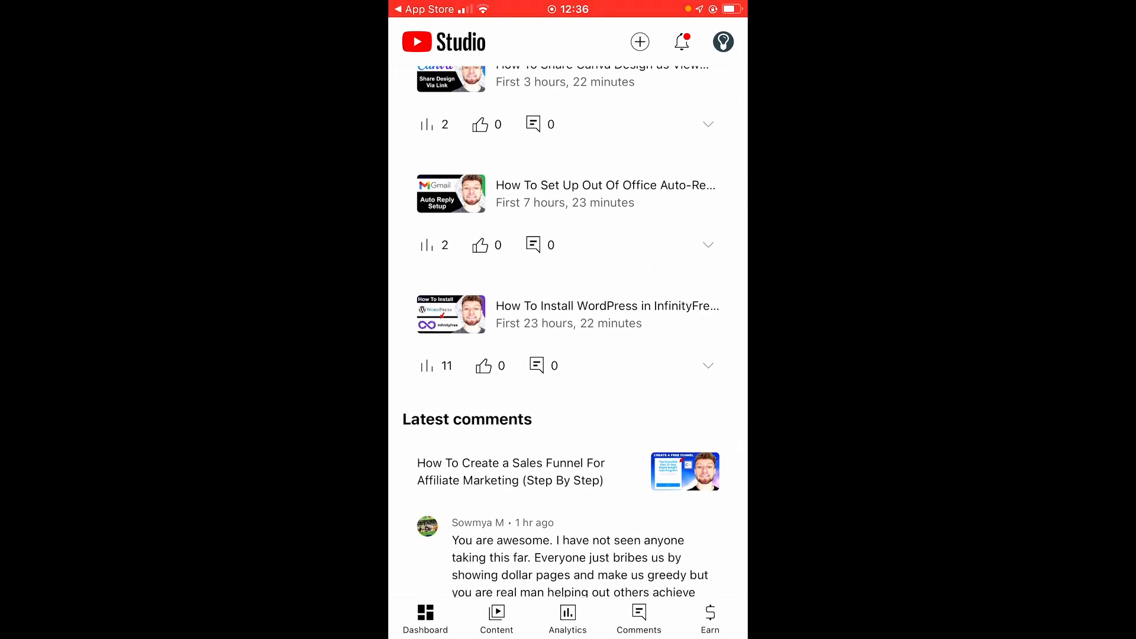
- From the profile menu, reach Edit channel > Links and start a blank new-link form
left_click(722, 42)
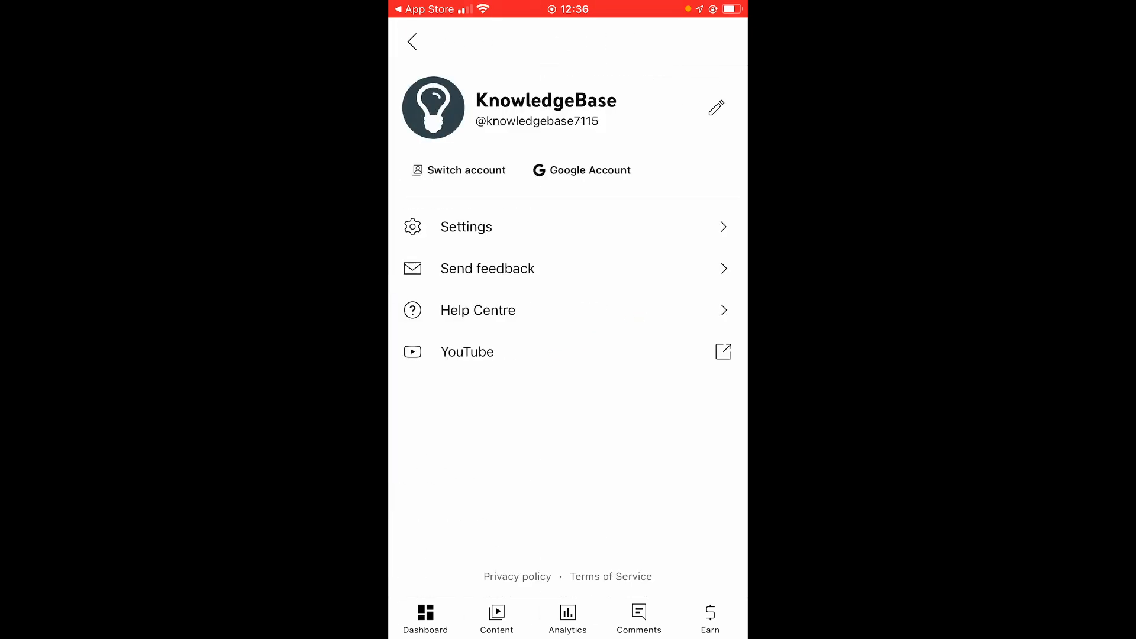
left_click(717, 107)
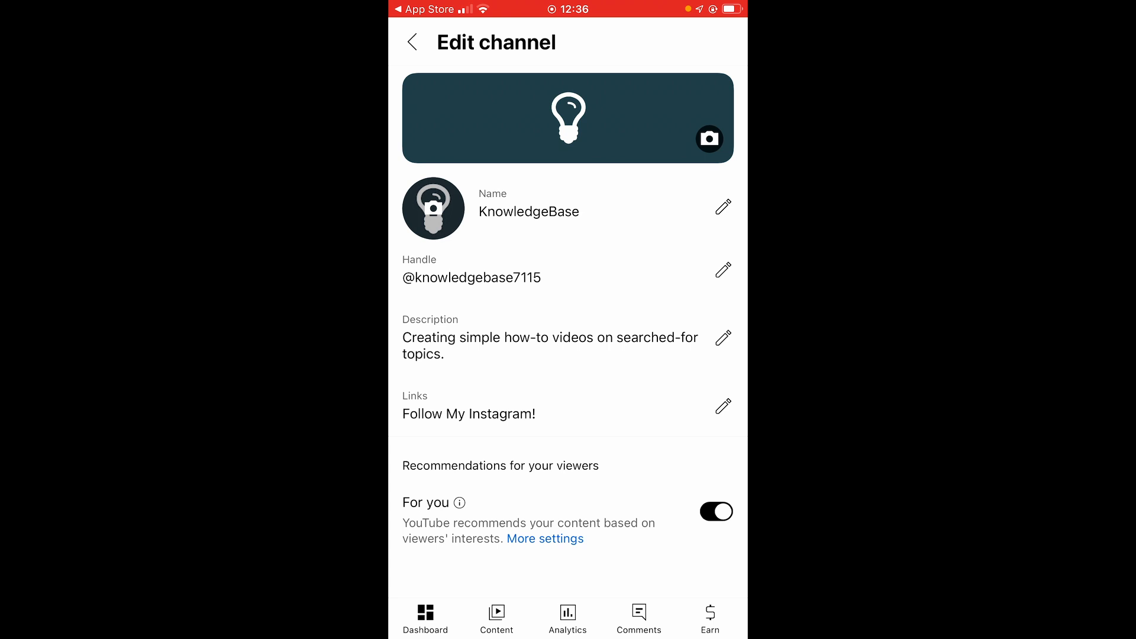
left_click(722, 406)
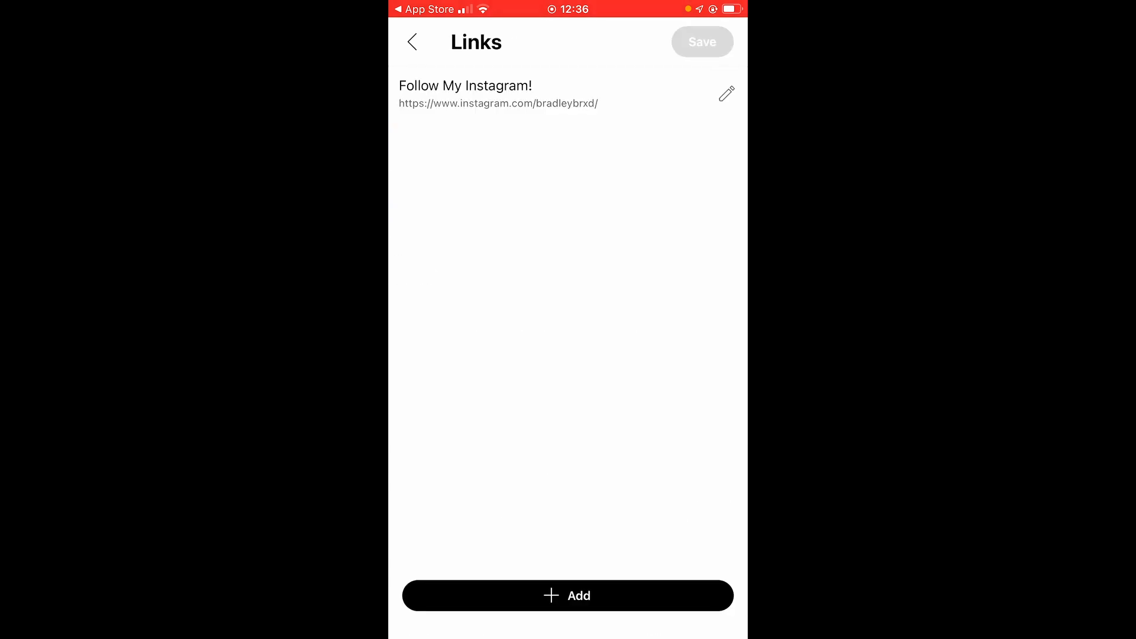
left_click(567, 595)
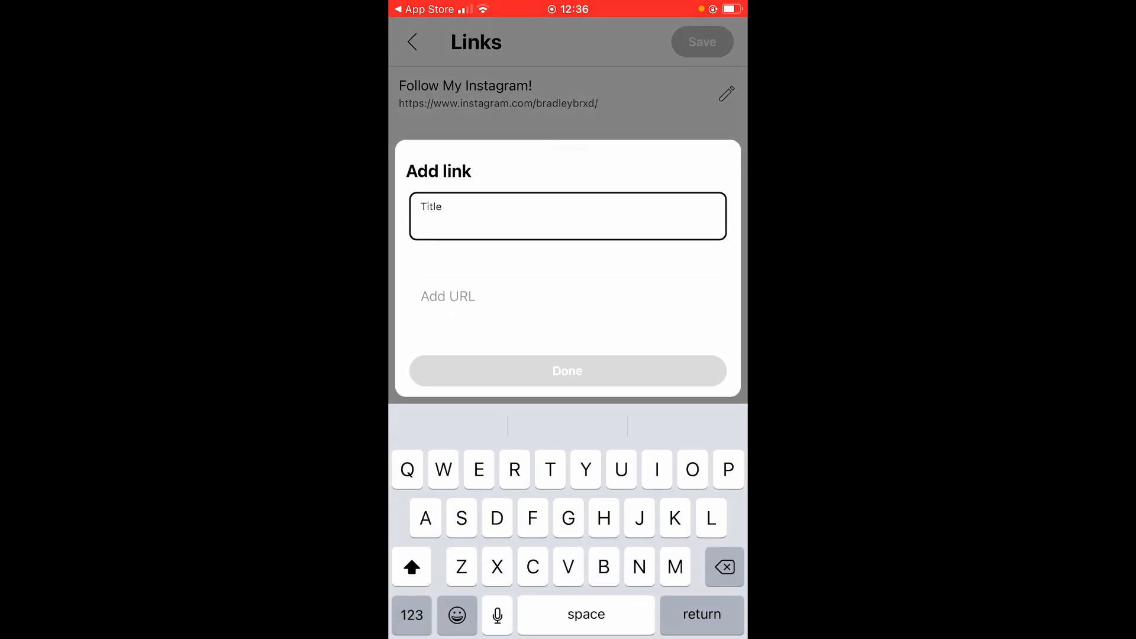
left_click(442, 469)
type("Website")
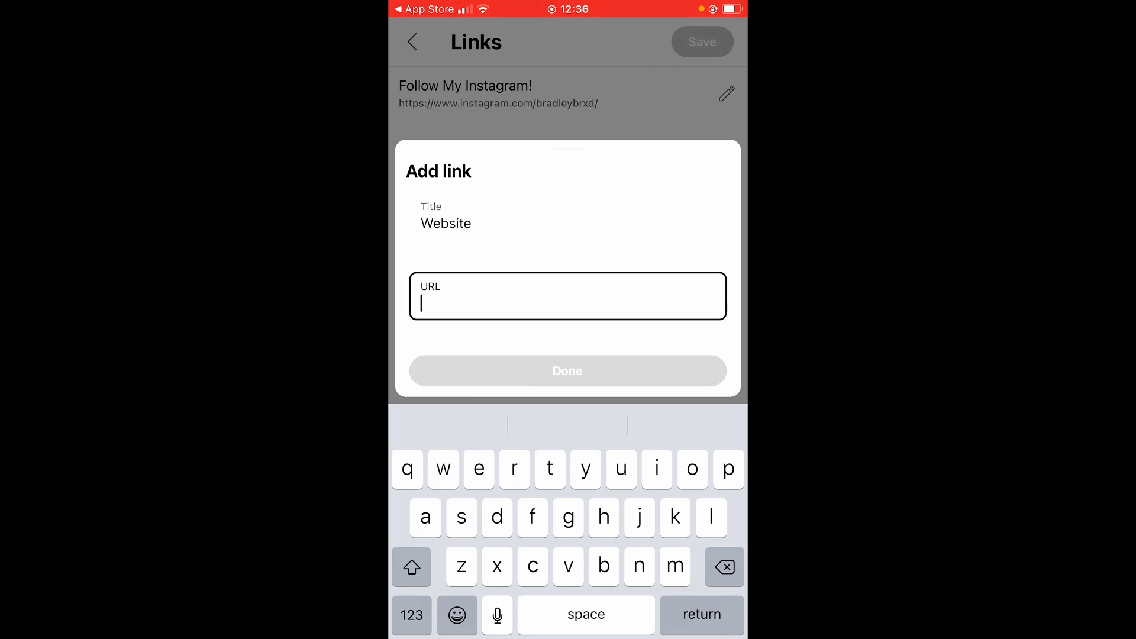
type("www")
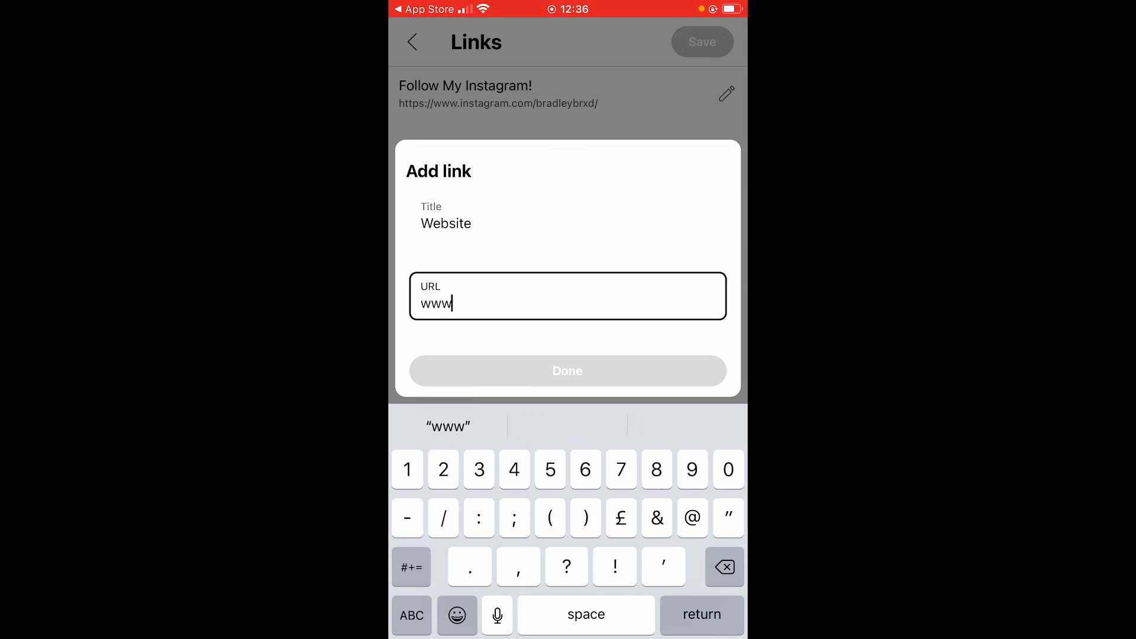
type(".google")
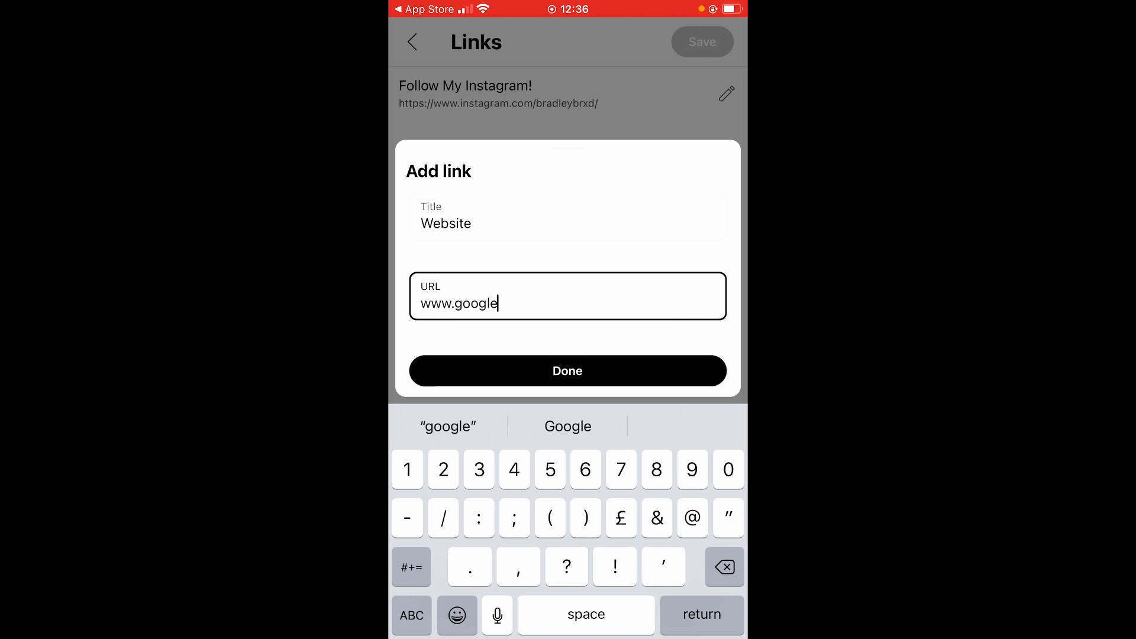
type(".")
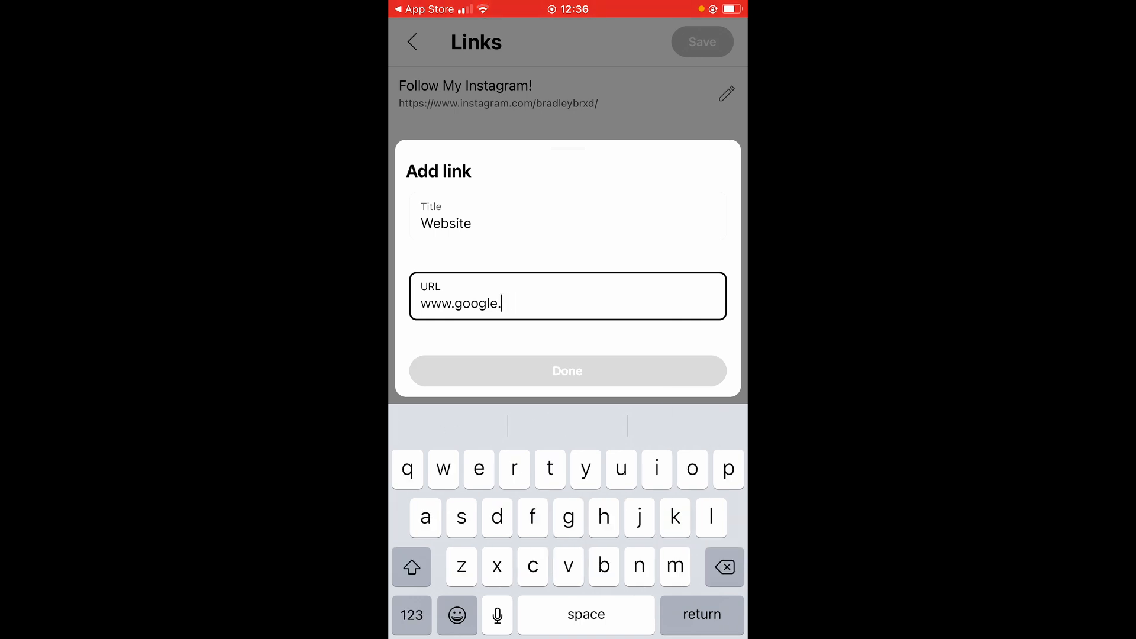
type("com")
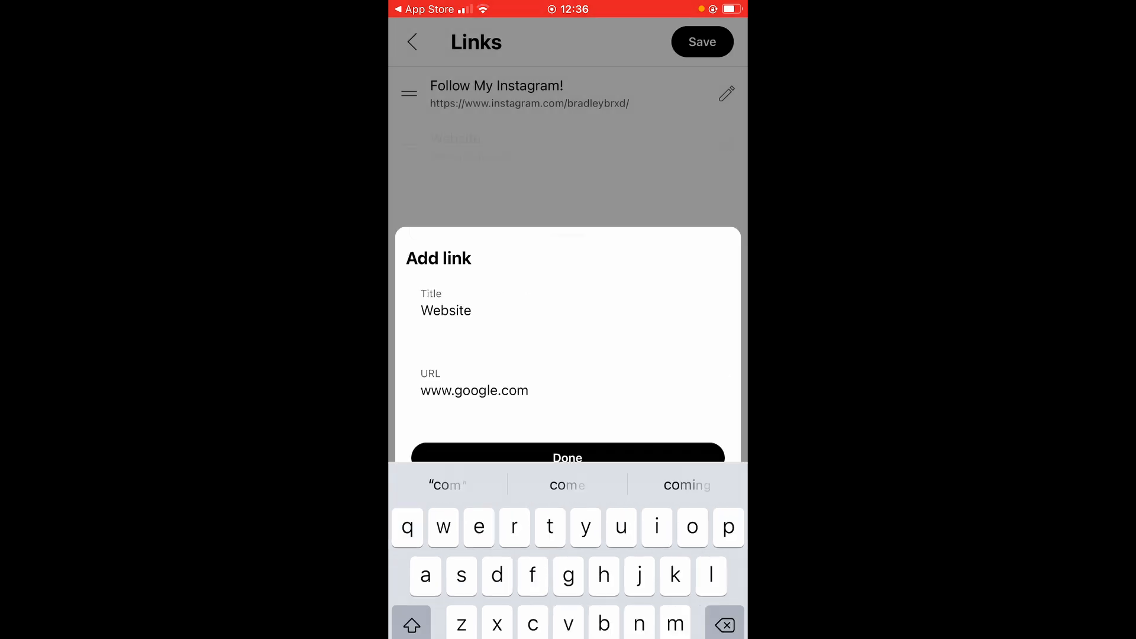
left_click(567, 457)
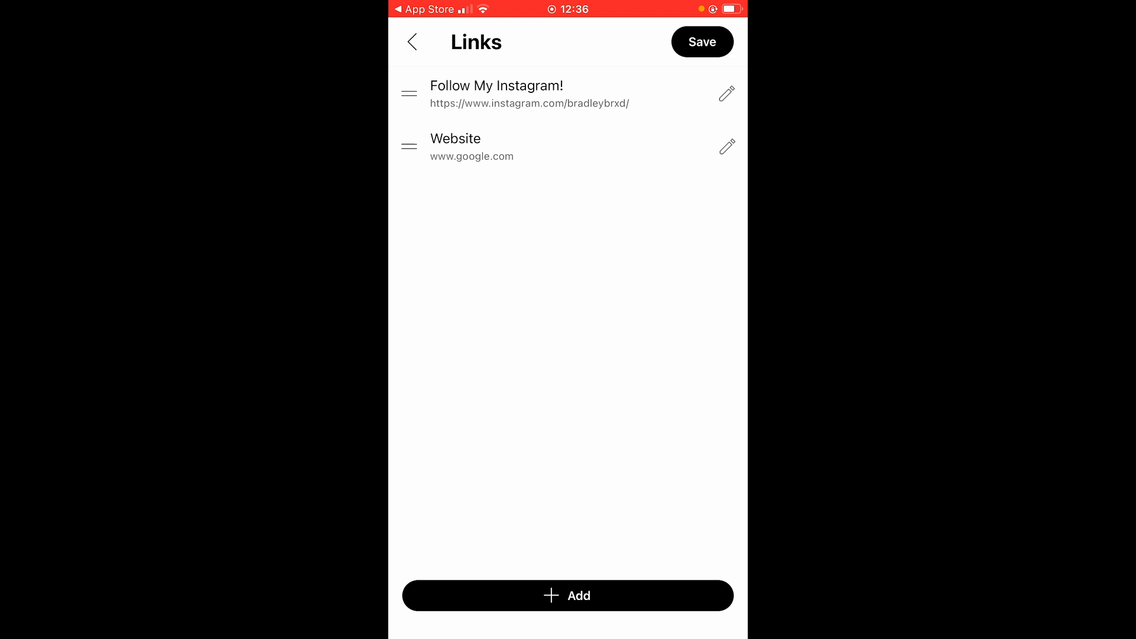
- Drag 'Website' above 'Follow My Instagram!' and save the channel links
left_click_drag(408, 92, 409, 146)
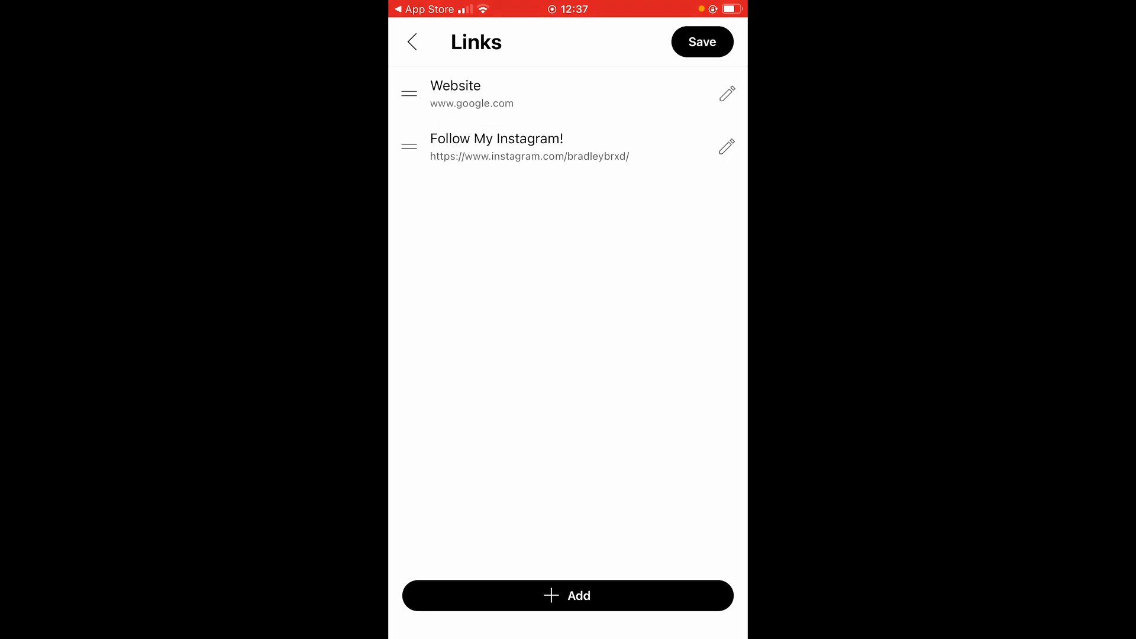
left_click(700, 42)
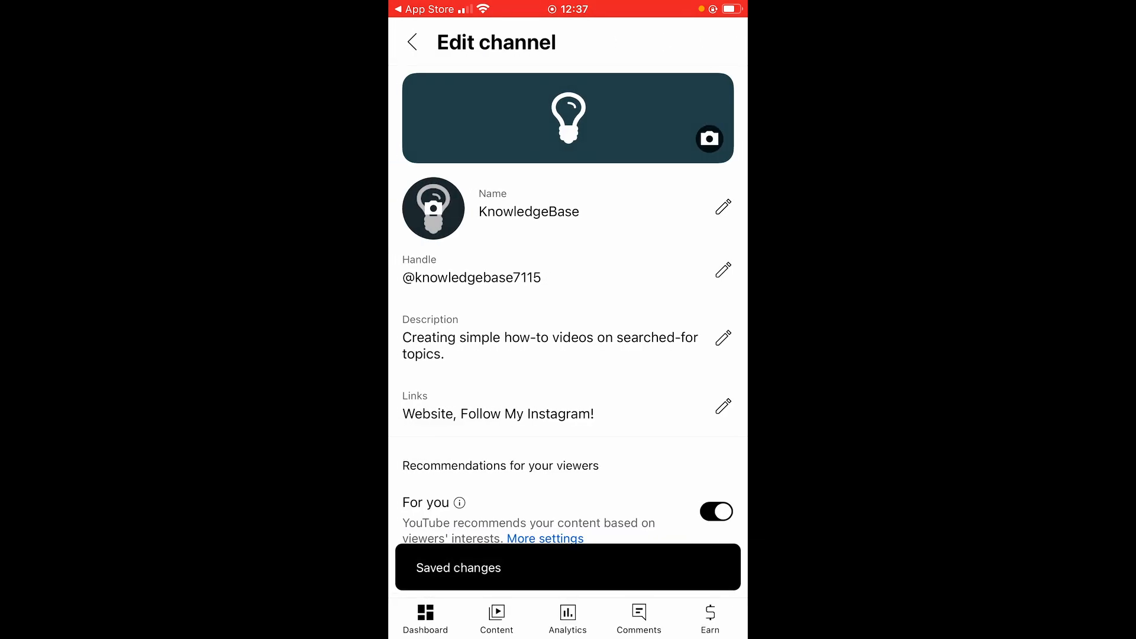
- View the channel in the YouTube app, then return to the YouTube Home feed
left_click(411, 41)
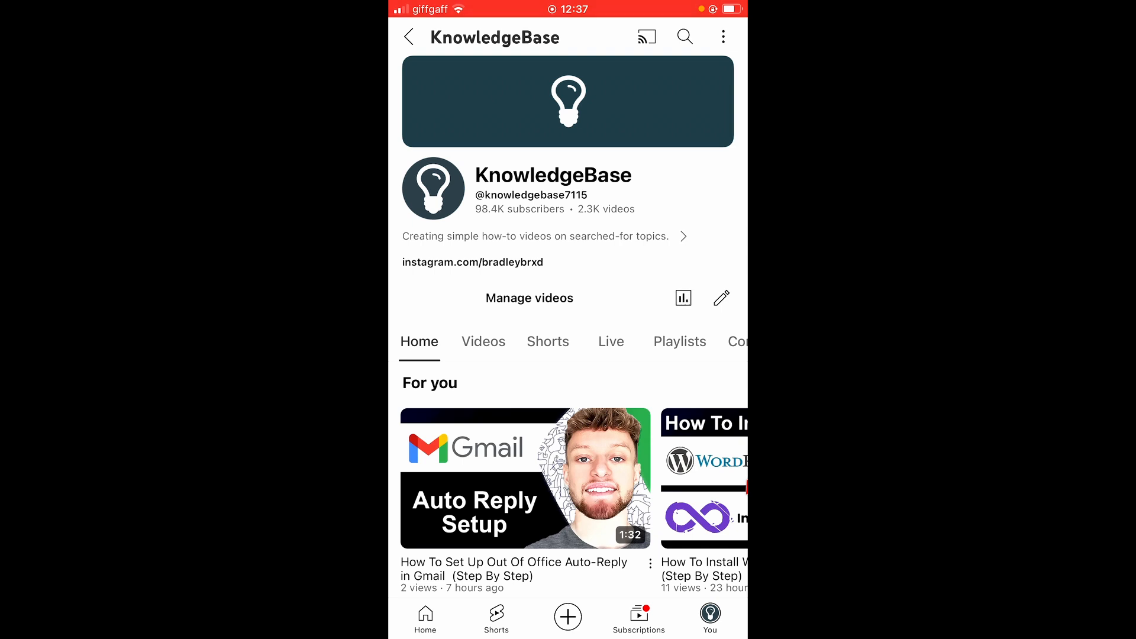
left_click(408, 37)
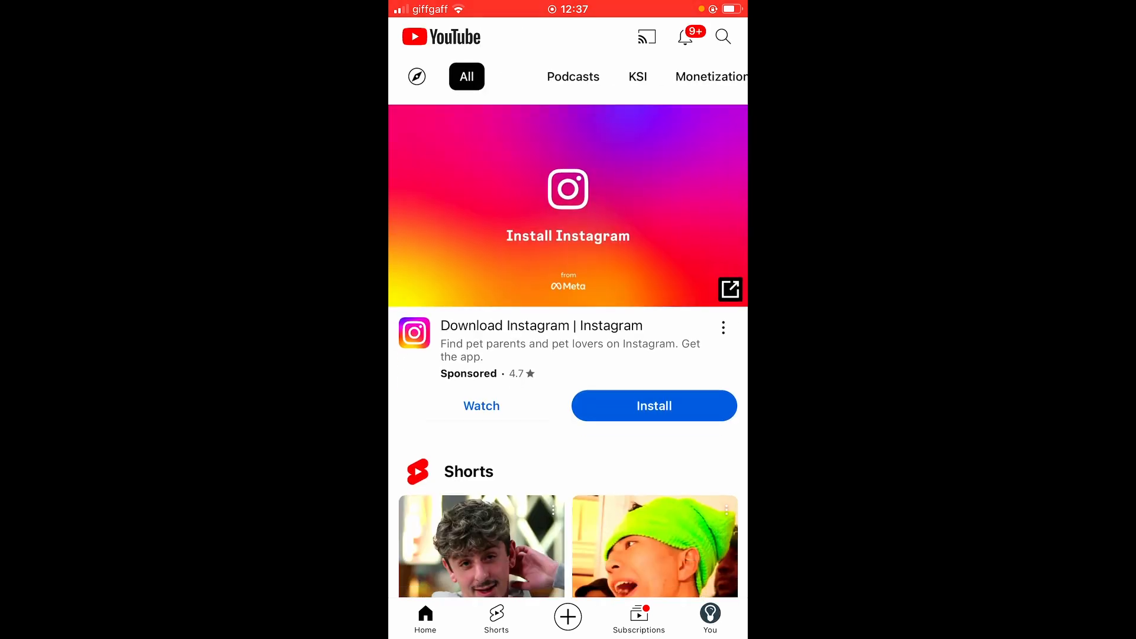